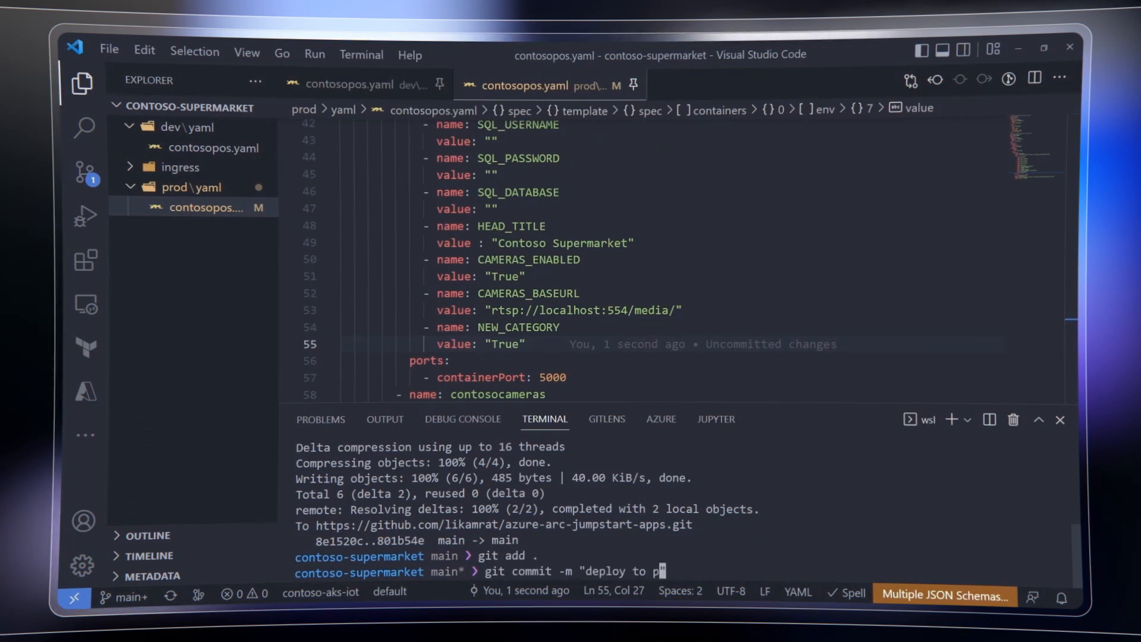
Run git commit -m "deploy to prod" for the edited contosopos.yaml.
{"action": "key", "text": "Enter"}
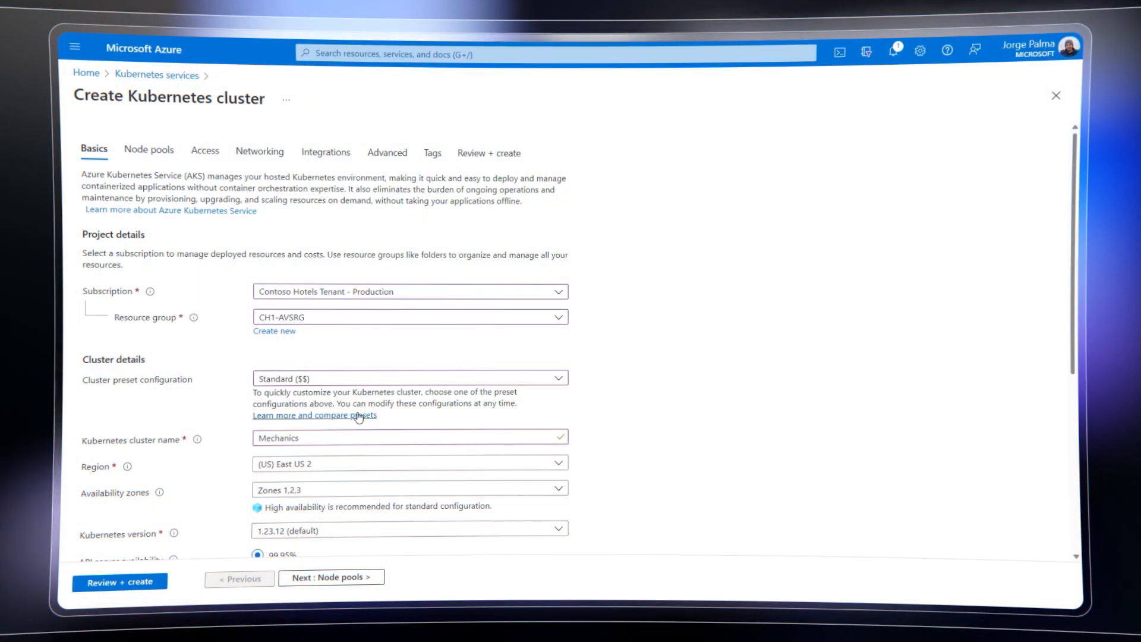
Show the preset configuration comparison table for the new Kubernetes cluster.
{"action": "left_click", "coordinate": [314, 415]}
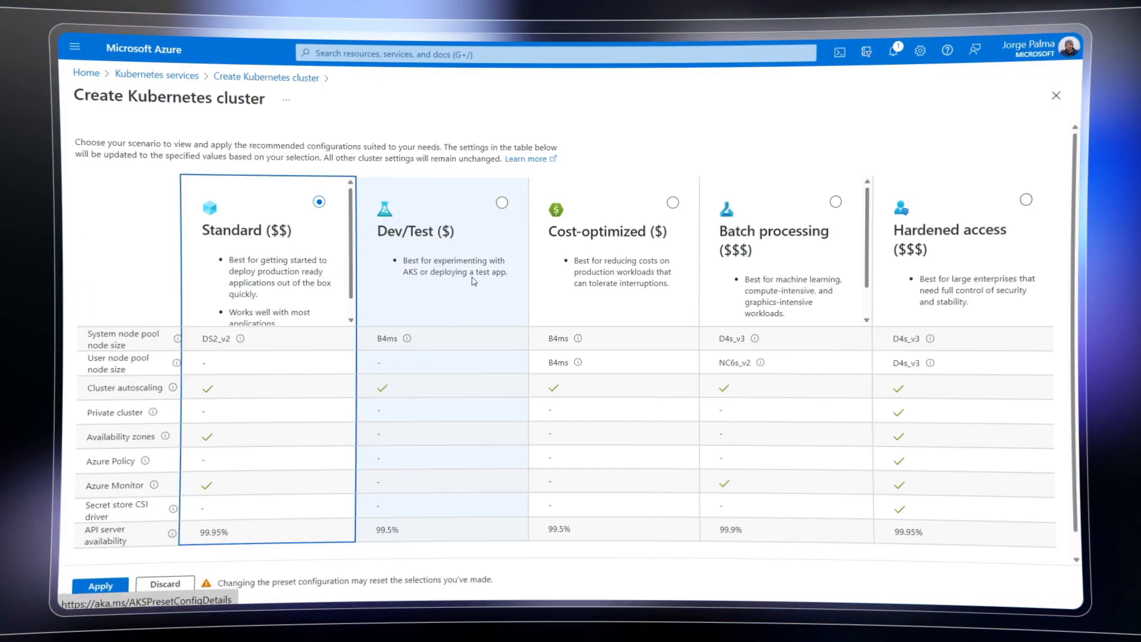
{"action": "left_click", "coordinate": [500, 202]}
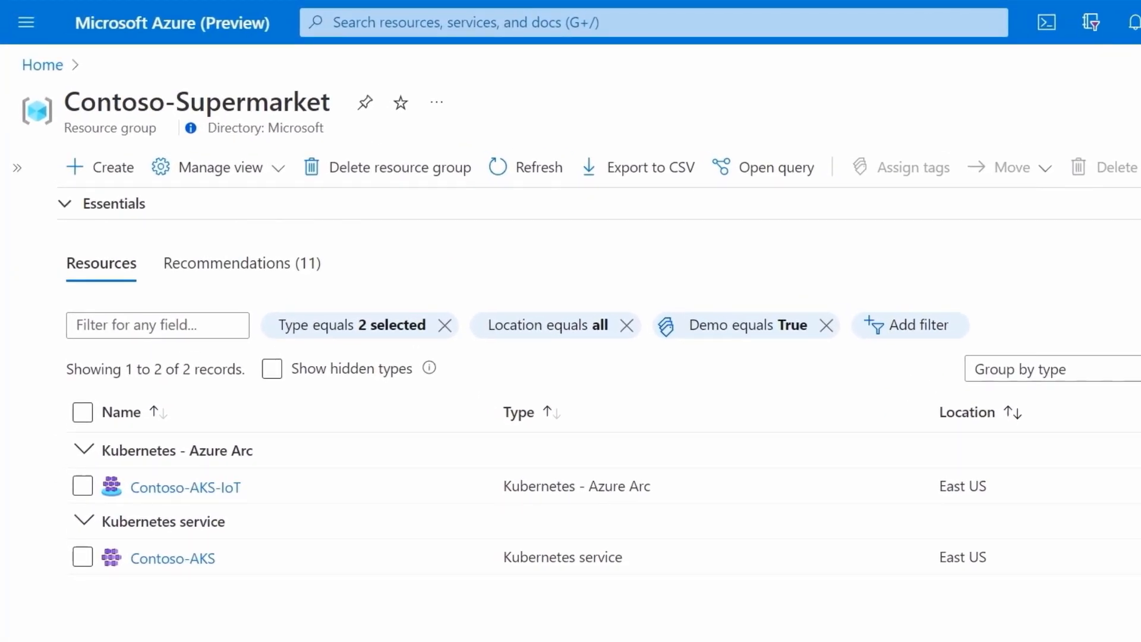
Filter Contoso-Supermarket resources to show Contoso-AKS-IoT and Contoso-AKS clusters.
{"action": "left_click", "coordinate": [185, 487]}
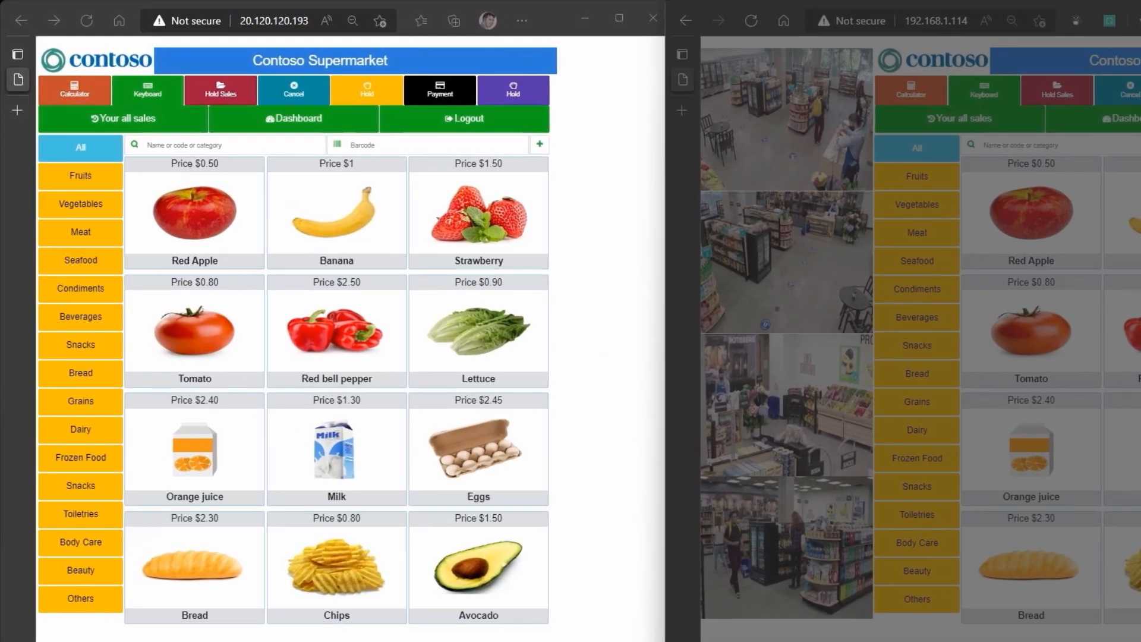
Focus the cloud-served Contoso Supermarket window beside the camera-feed window.
{"action": "left_click", "coordinate": [275, 20]}
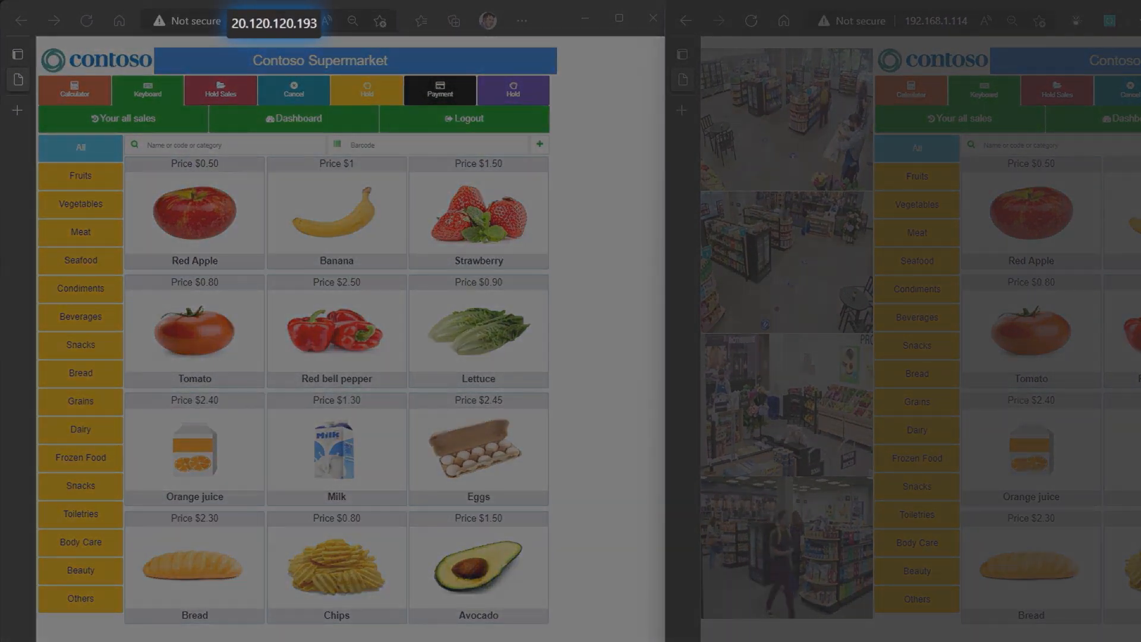